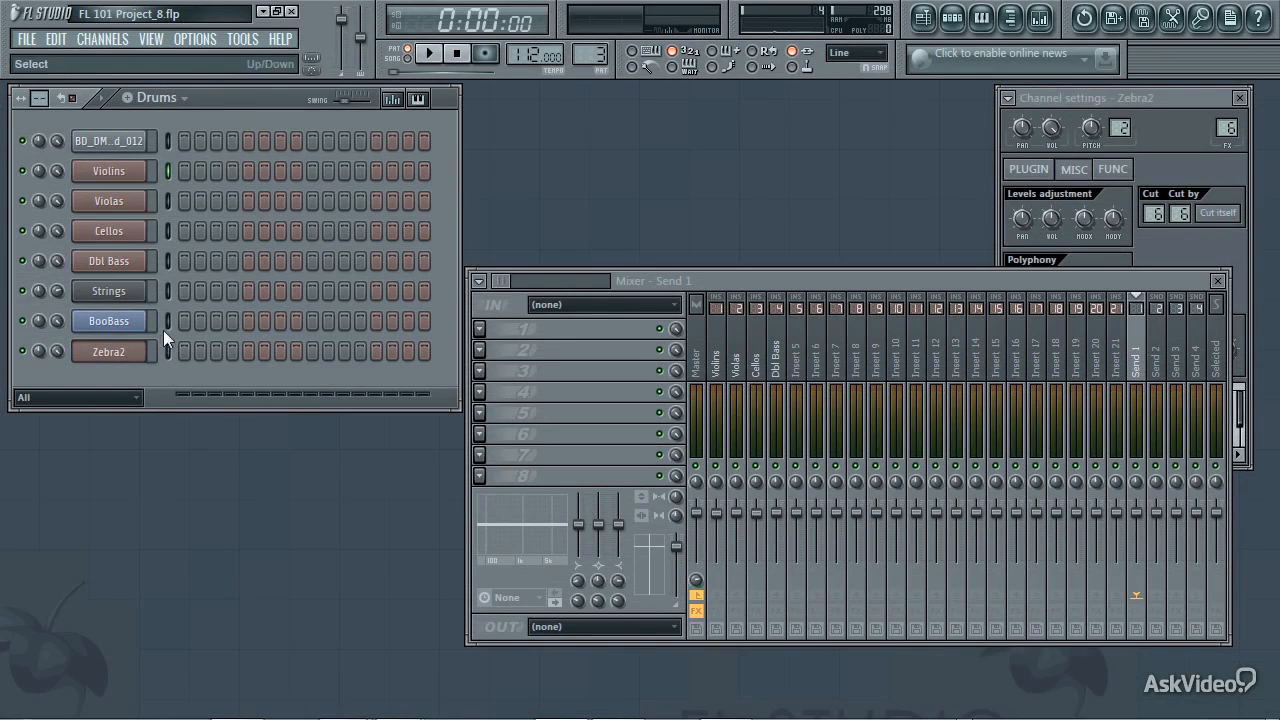
Step: Assign the BooBass channel to mixer track Insert 5 from its channel settings
{"action": "left_click", "coordinate": [108, 320]}
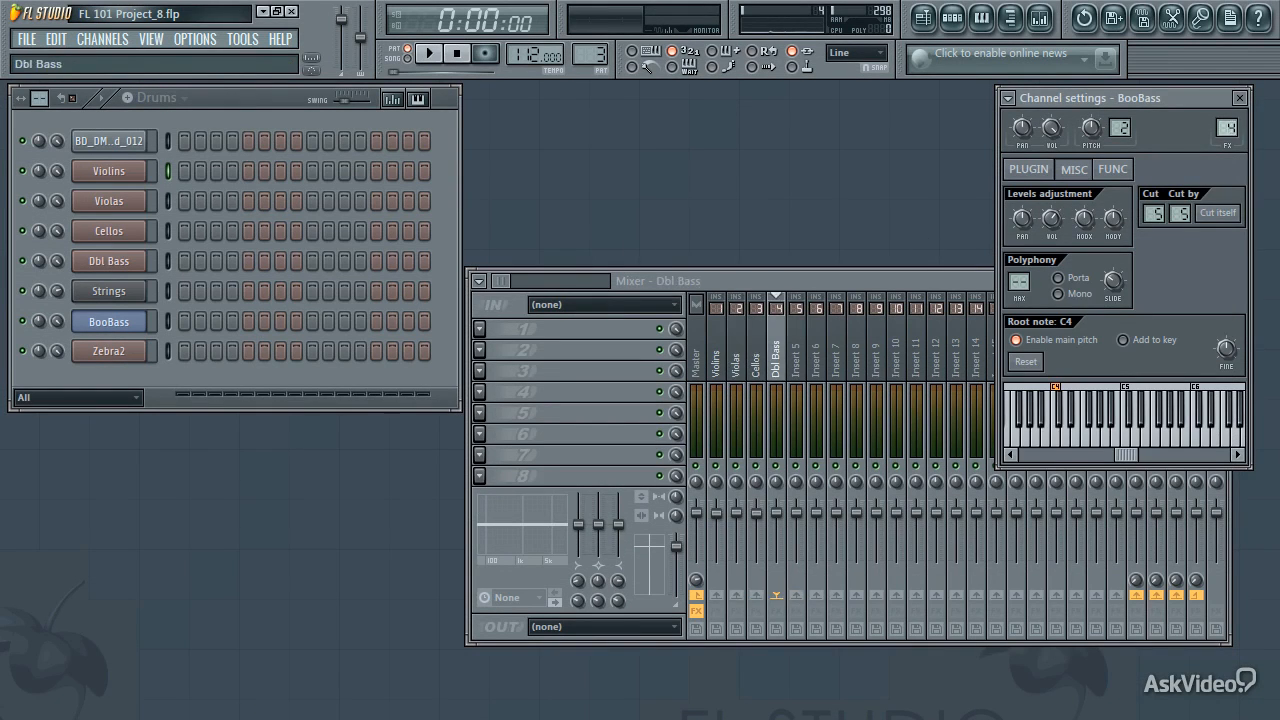
{"action": "left_click", "coordinate": [855, 345]}
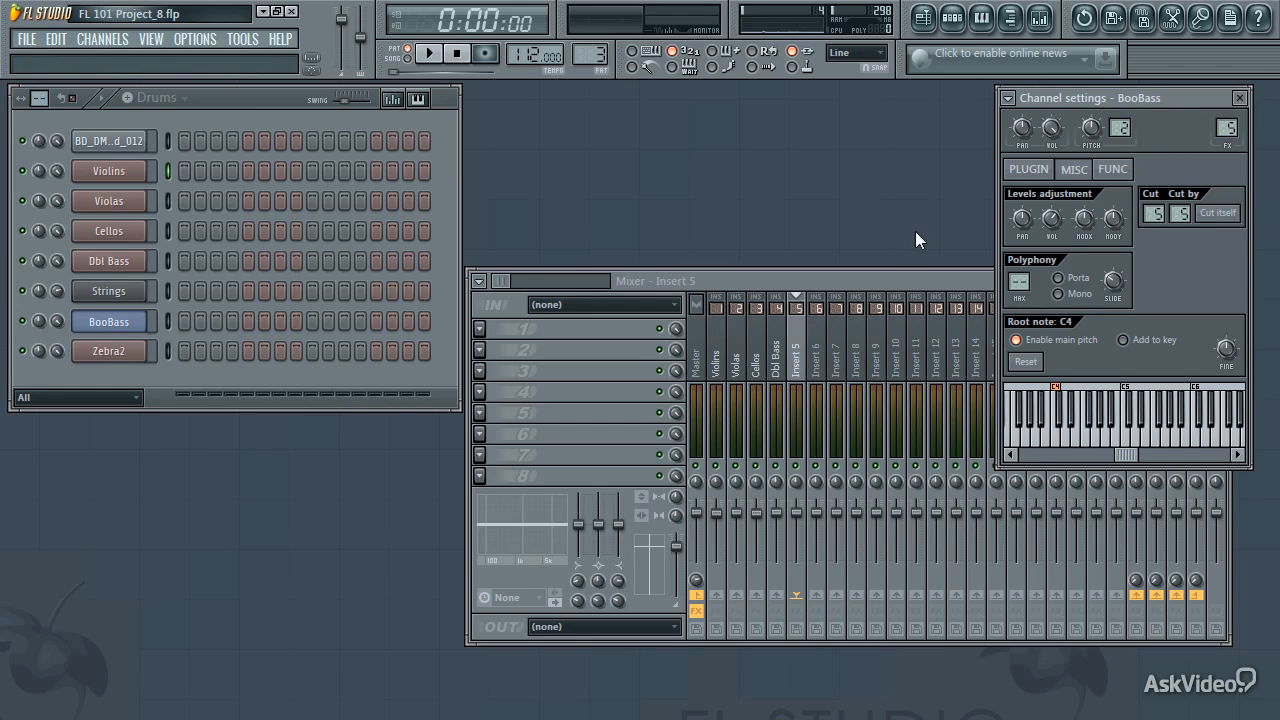
{"action": "mouse_move", "coordinate": [884, 244]}
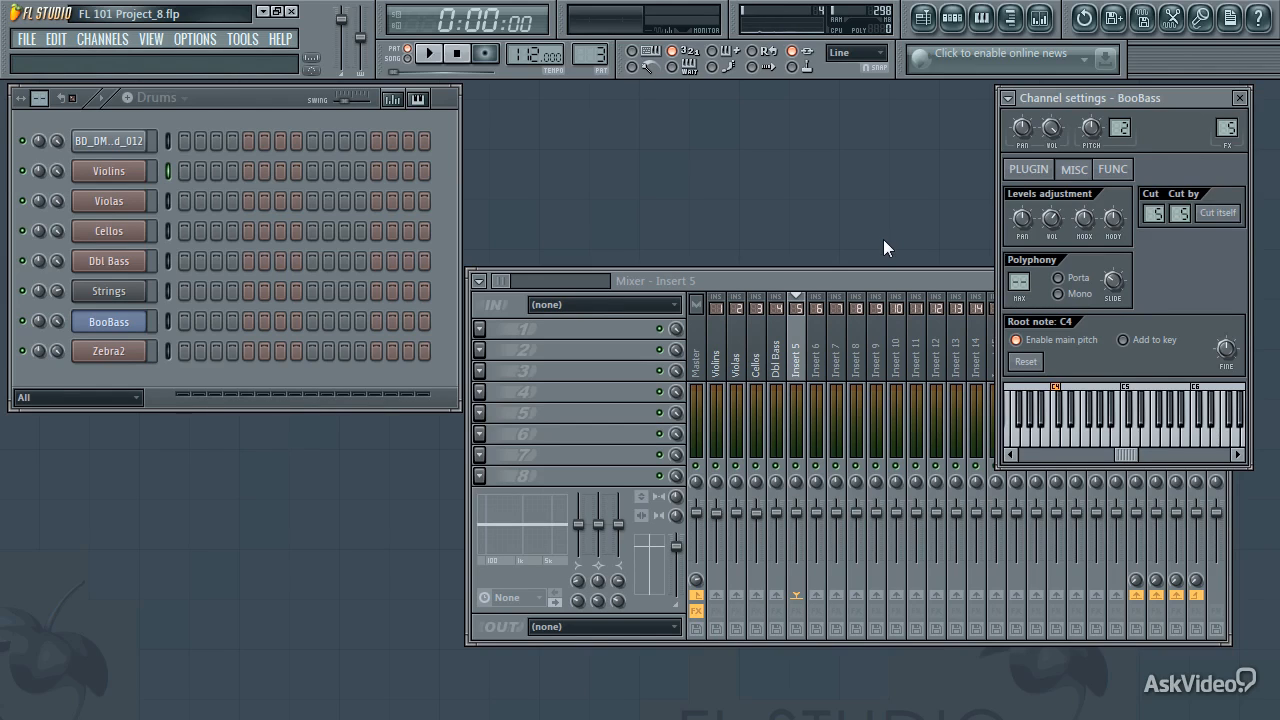
{"action": "mouse_move", "coordinate": [838, 266]}
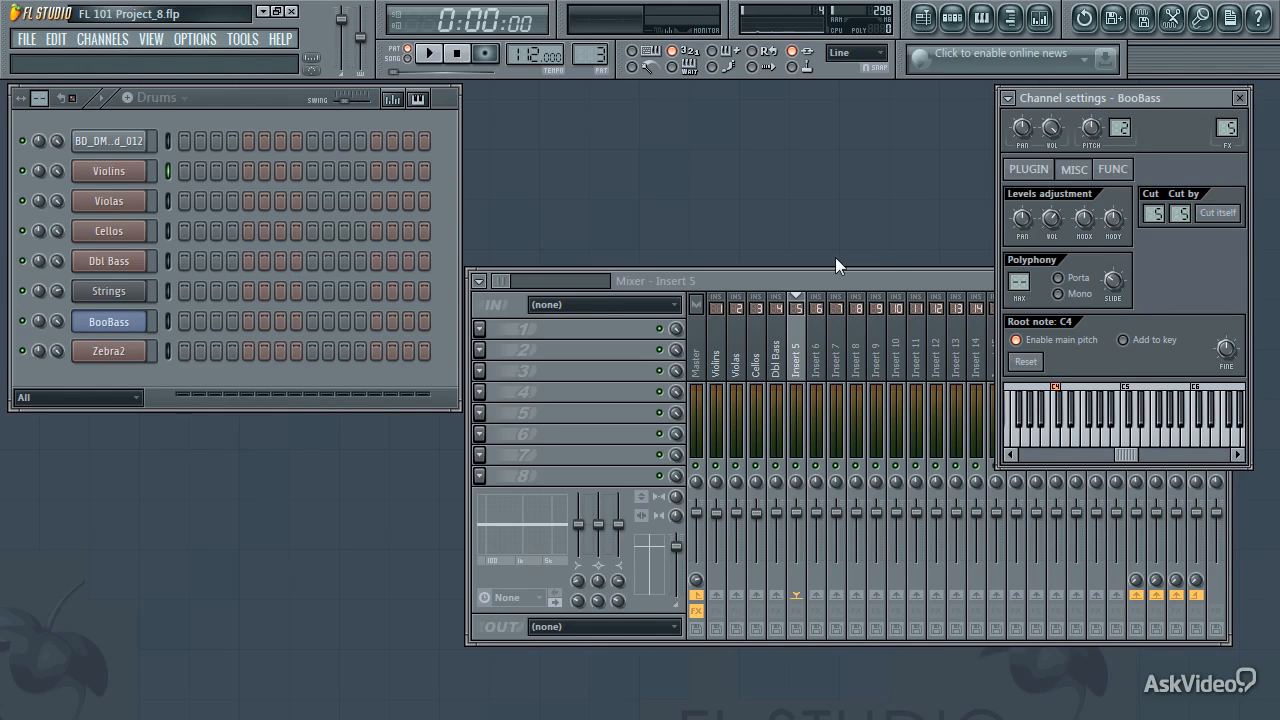
{"action": "mouse_move", "coordinate": [780, 261]}
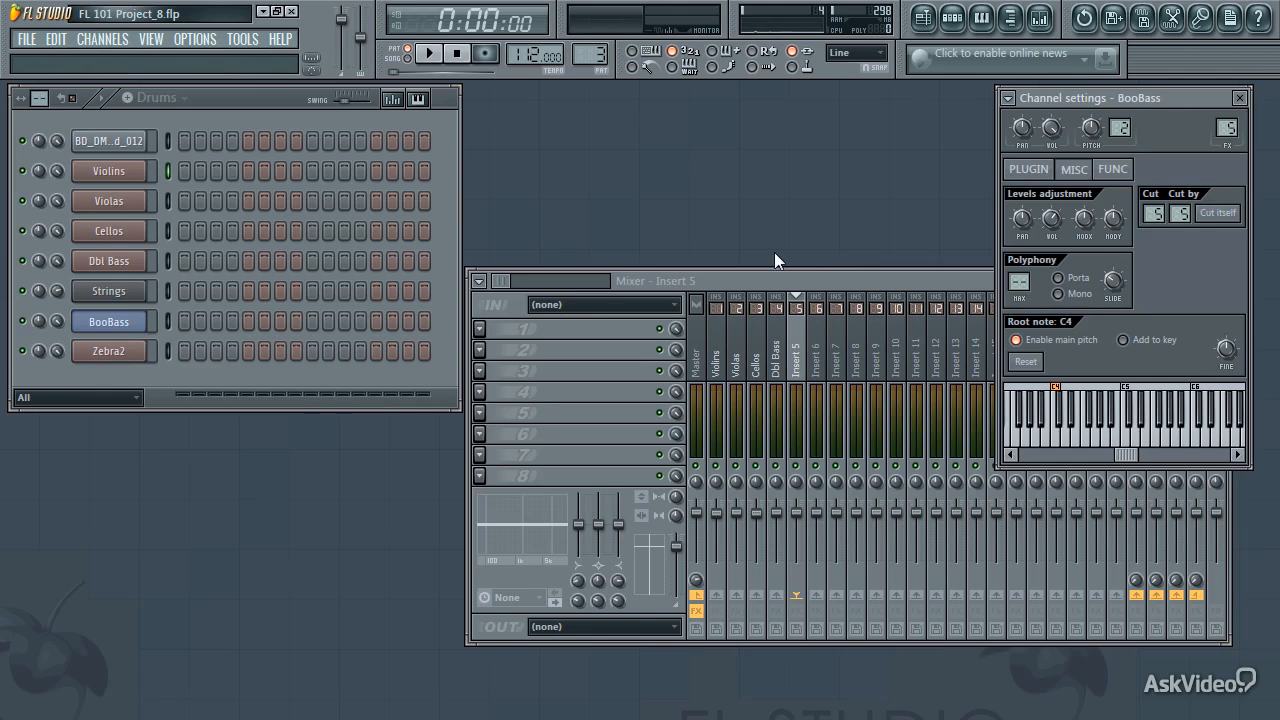
{"action": "mouse_move", "coordinate": [460, 189]}
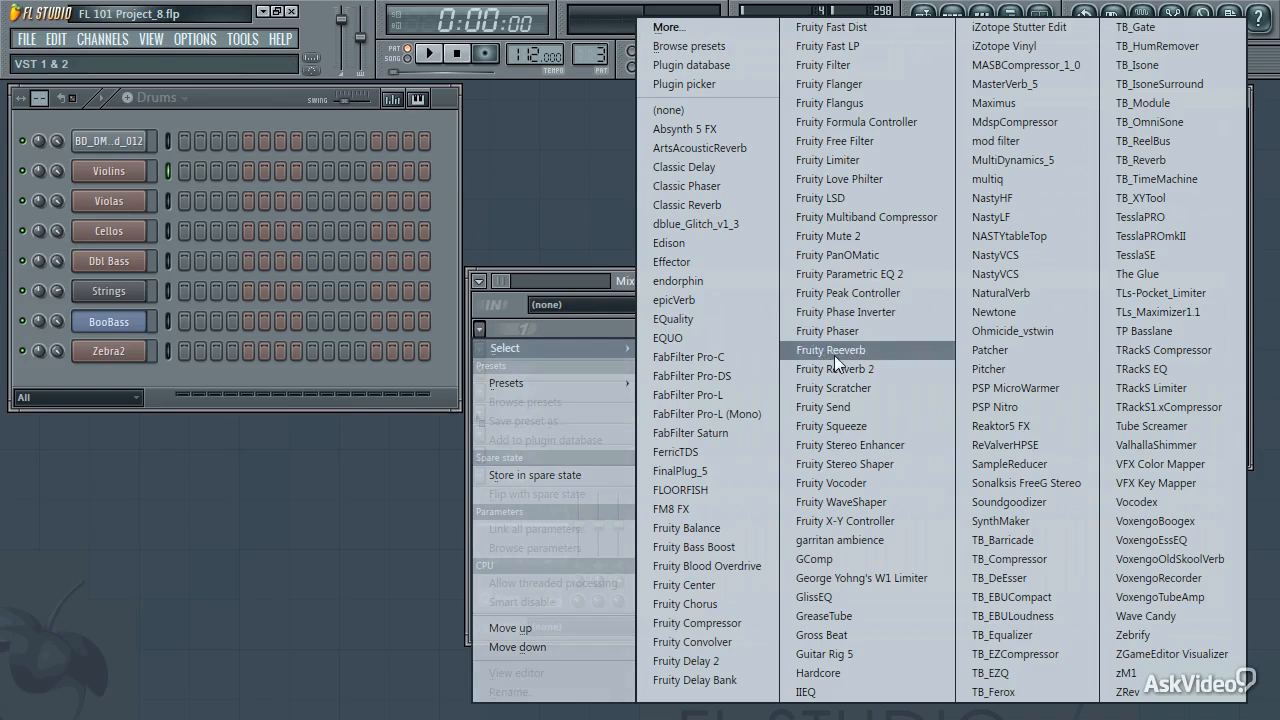
Step: Load Fruity Reeverb 2 into the Send 1 effect slot
{"action": "left_click", "coordinate": [835, 368]}
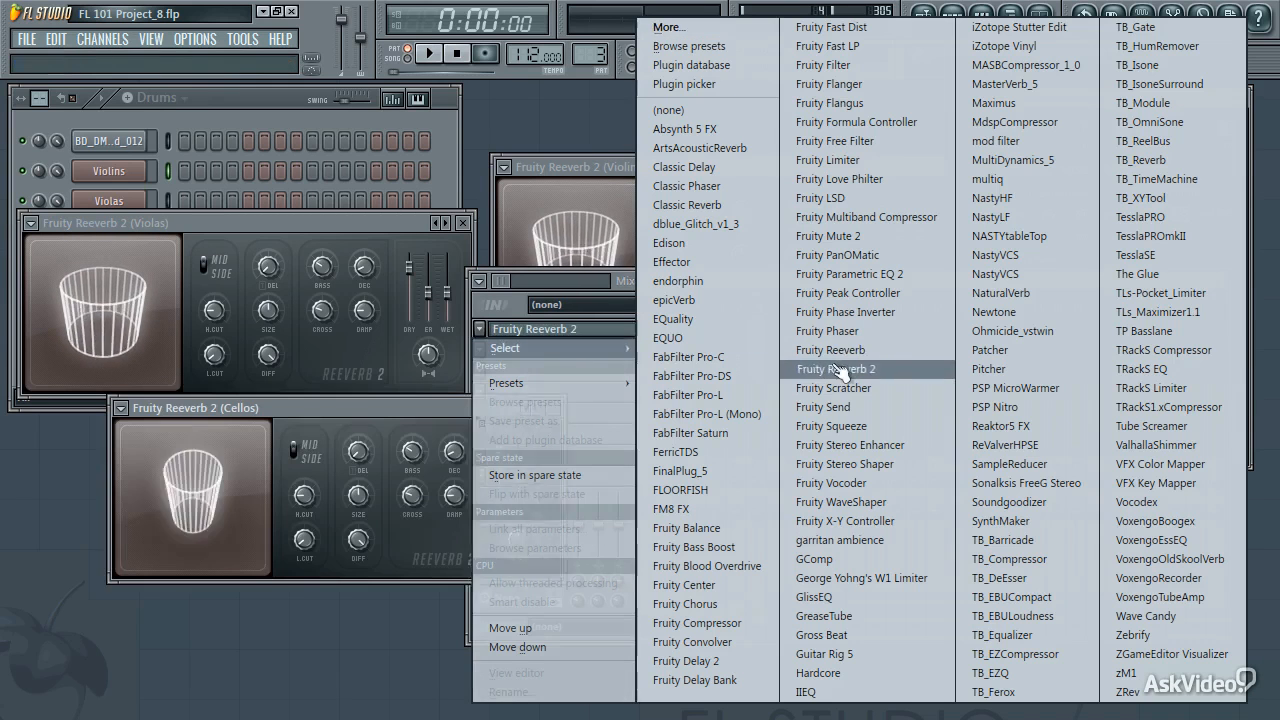
{"action": "left_click", "coordinate": [834, 369]}
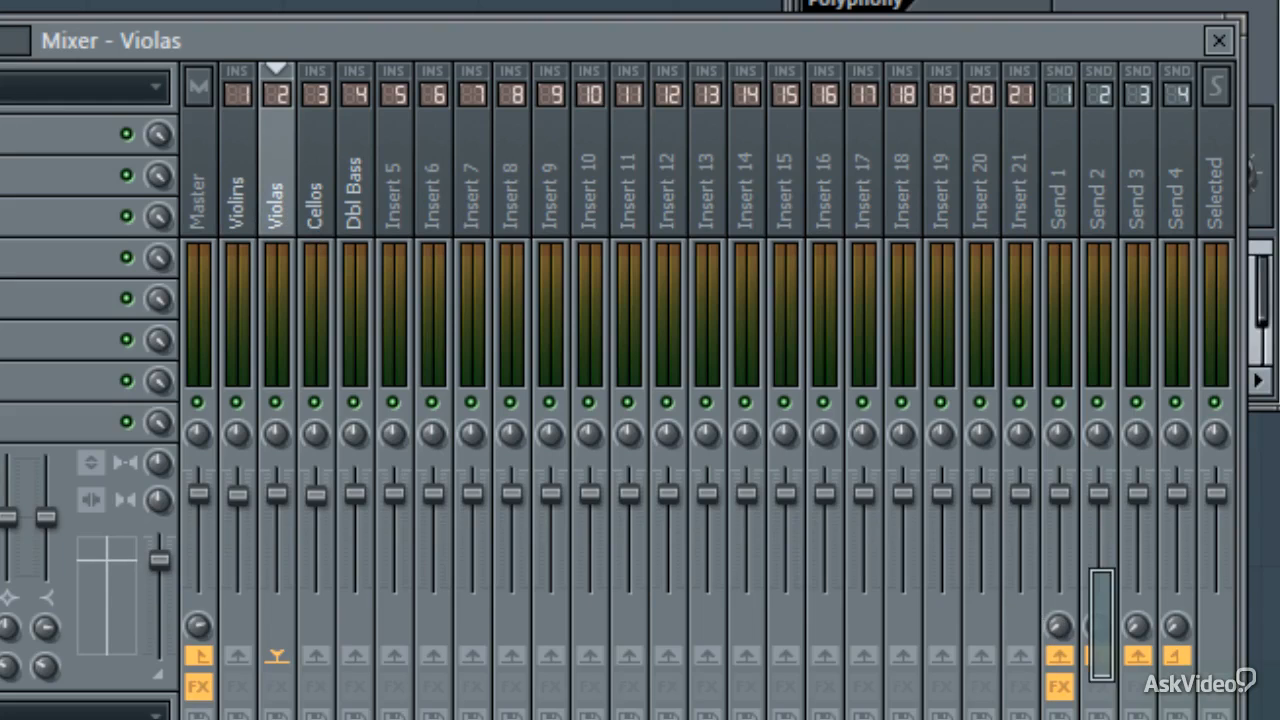
{"action": "left_click", "coordinate": [355, 190]}
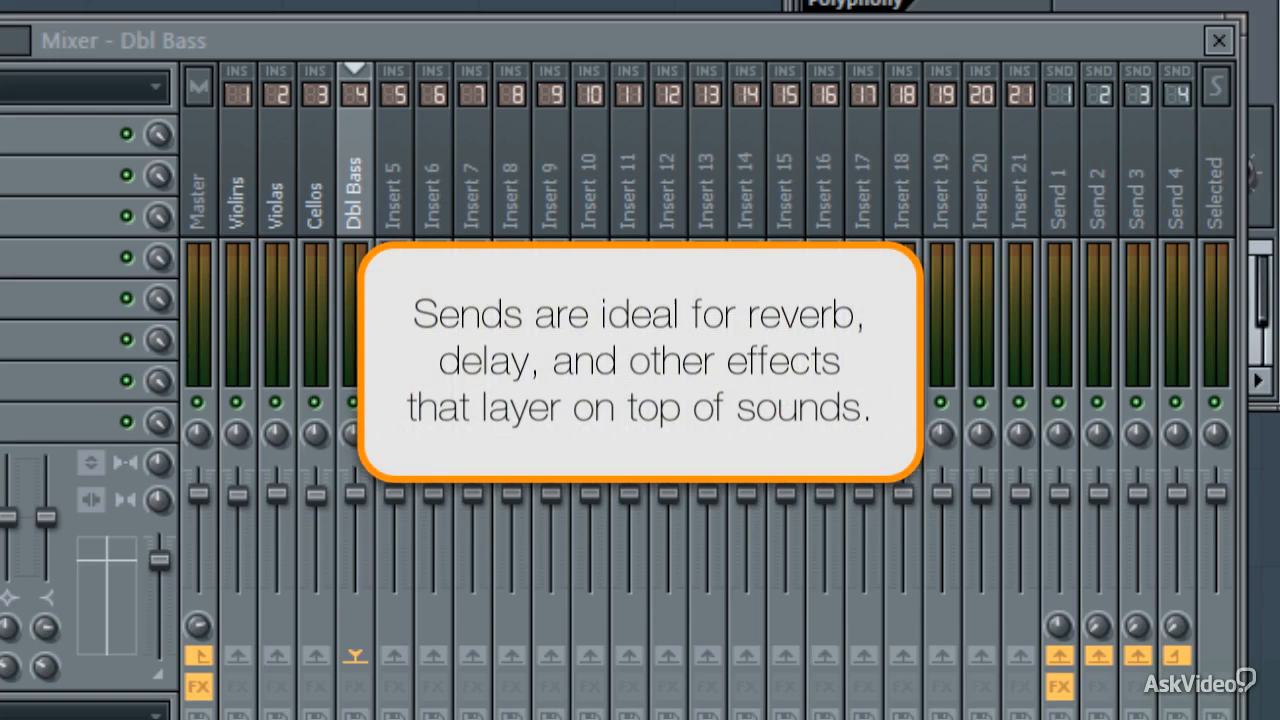
{"action": "left_click", "coordinate": [237, 190]}
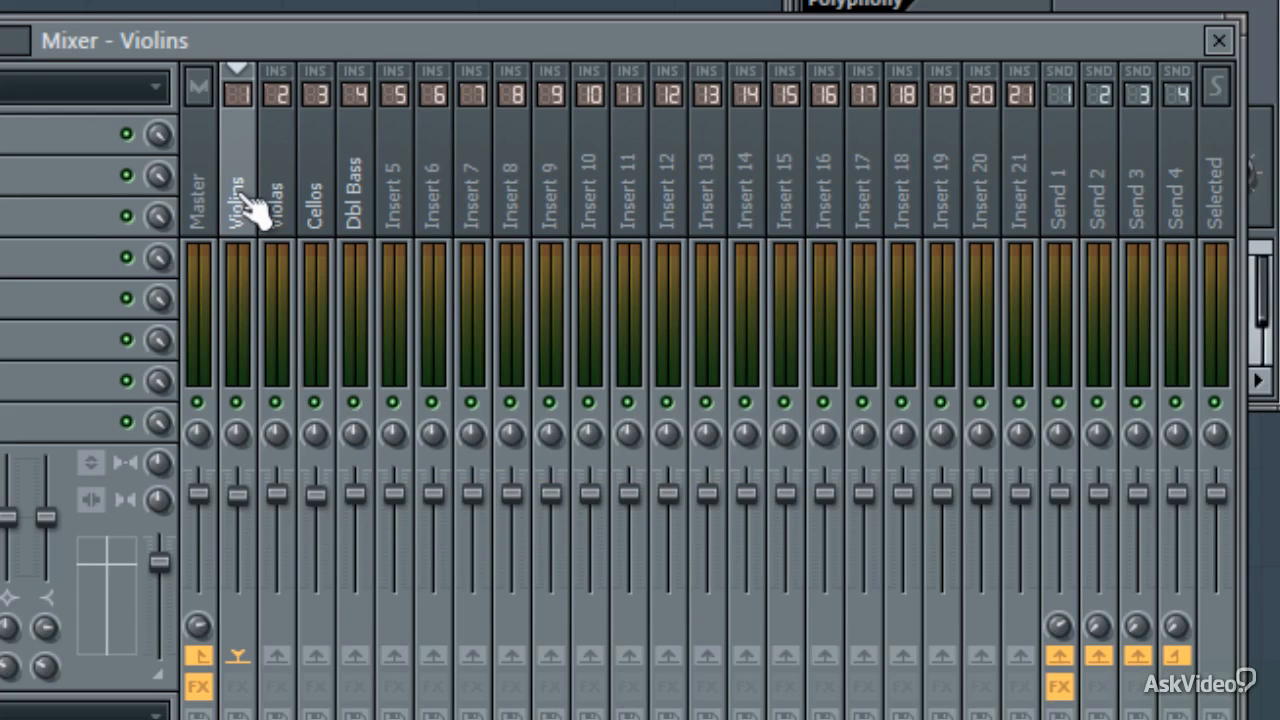
{"action": "mouse_move", "coordinate": [262, 205]}
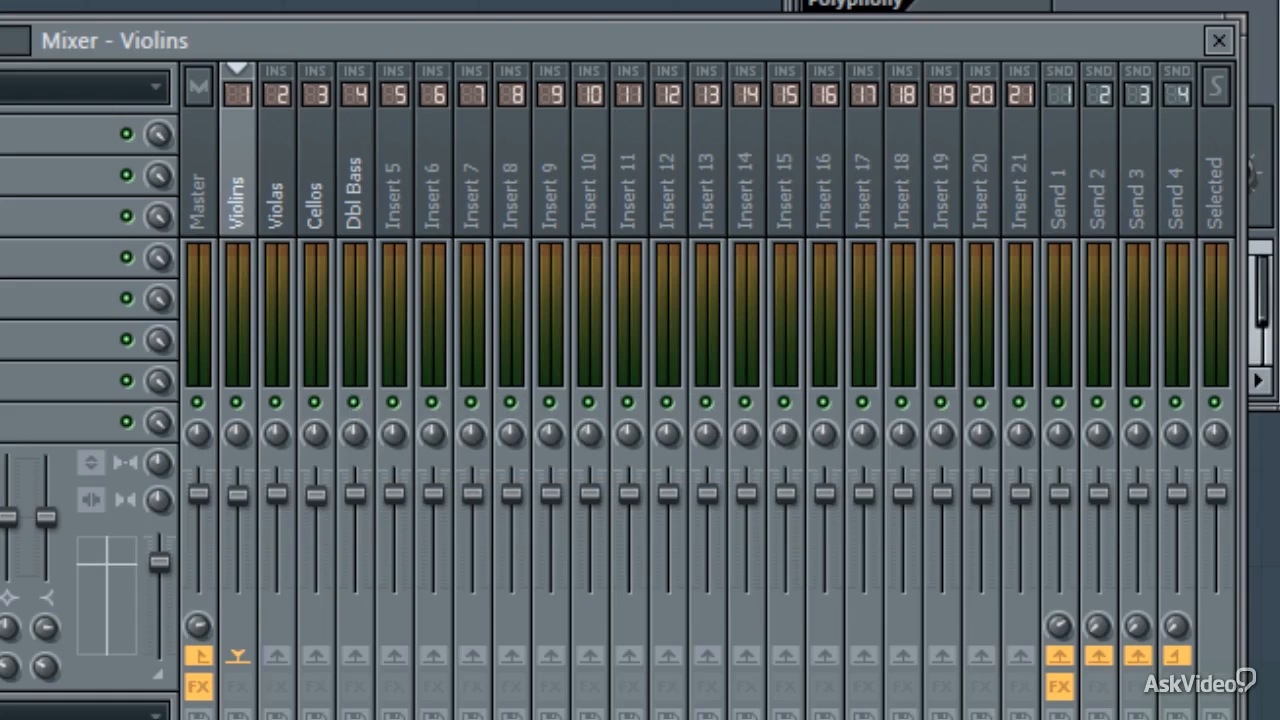
{"action": "mouse_move", "coordinate": [210, 640]}
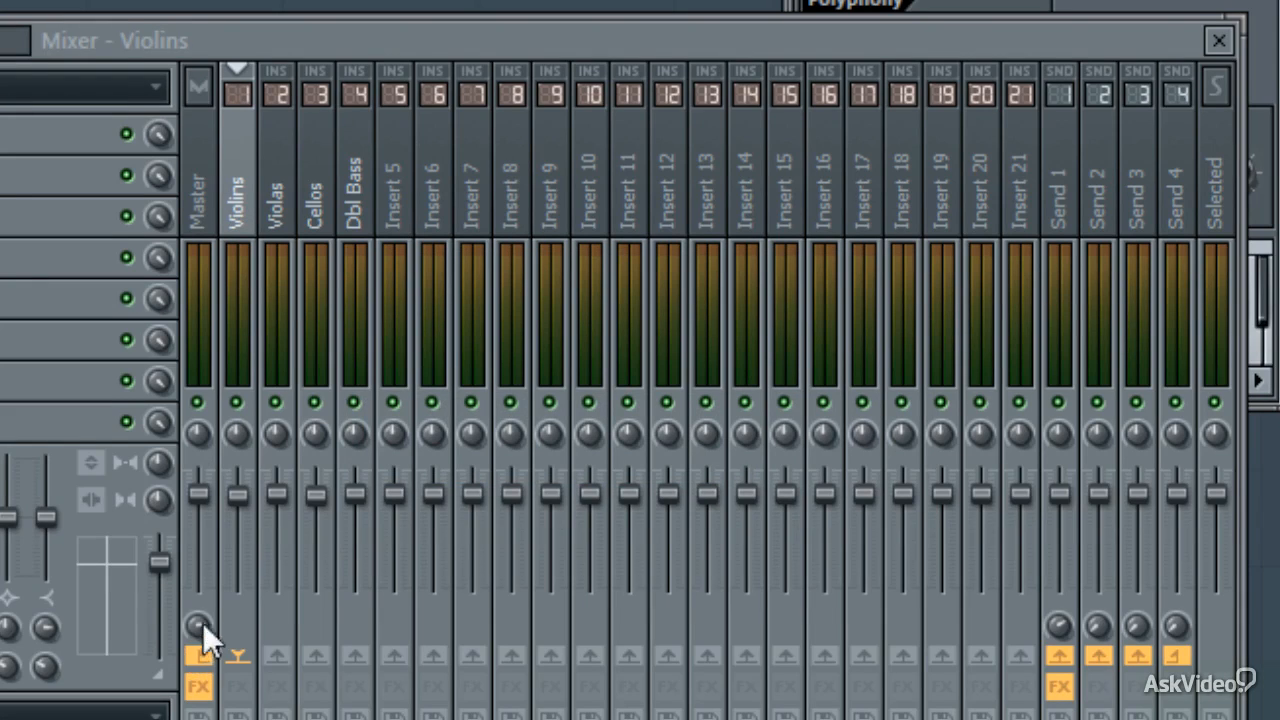
{"action": "mouse_move", "coordinate": [225, 660]}
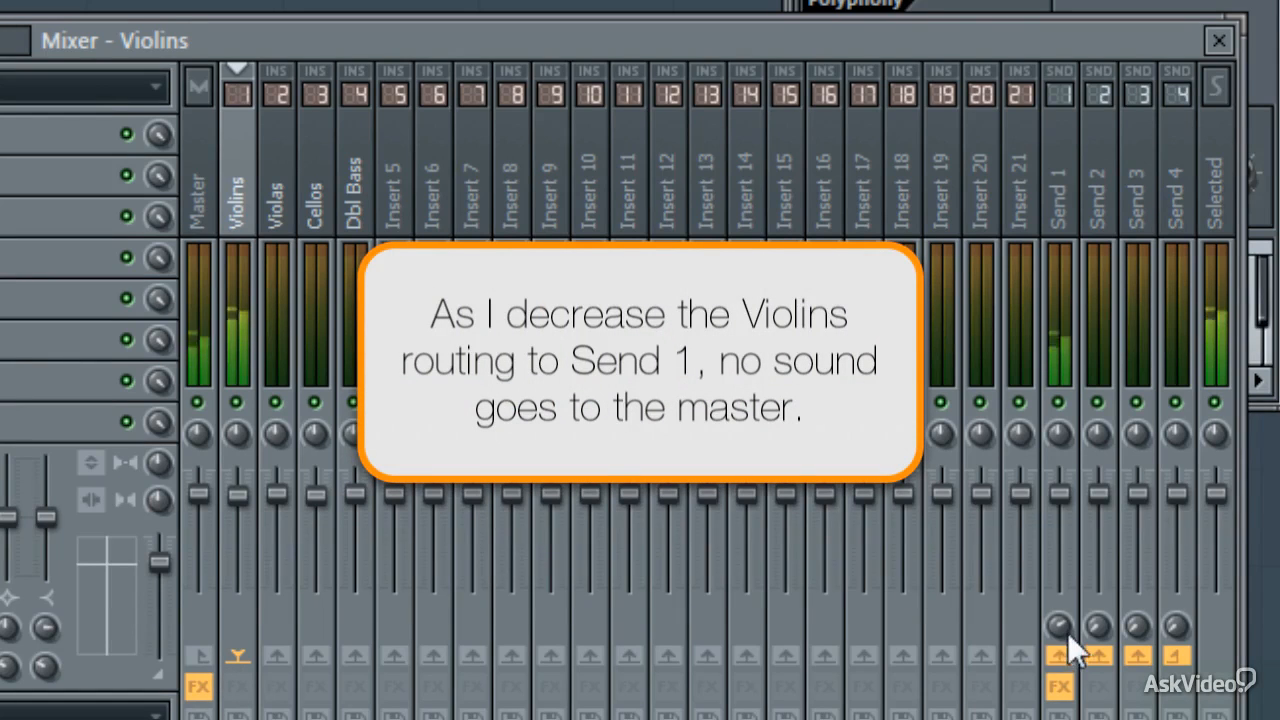
Step: Raise the Violins send level feeding Send 1
{"action": "left_click_drag", "start_coordinate": [1097, 628], "coordinate": [1097, 590]}
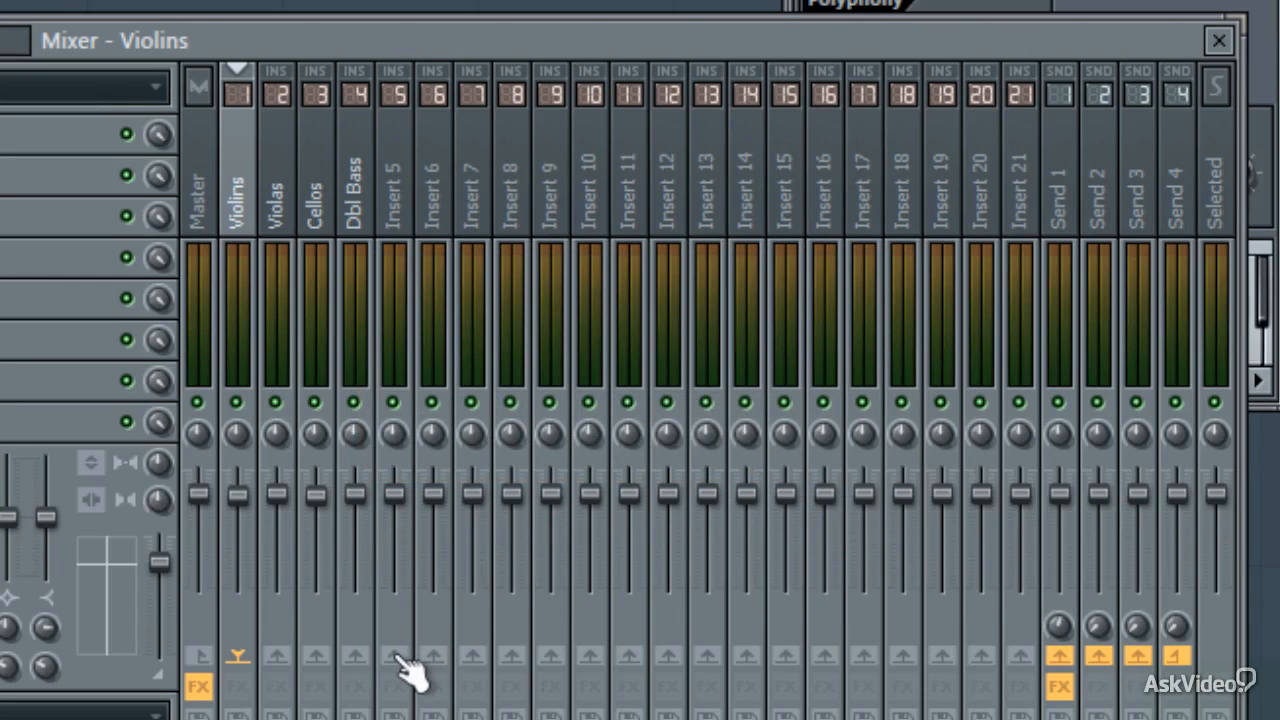
Step: Route Violins into Insert 5 and rename that track 'String Section'
{"action": "left_click", "coordinate": [393, 656]}
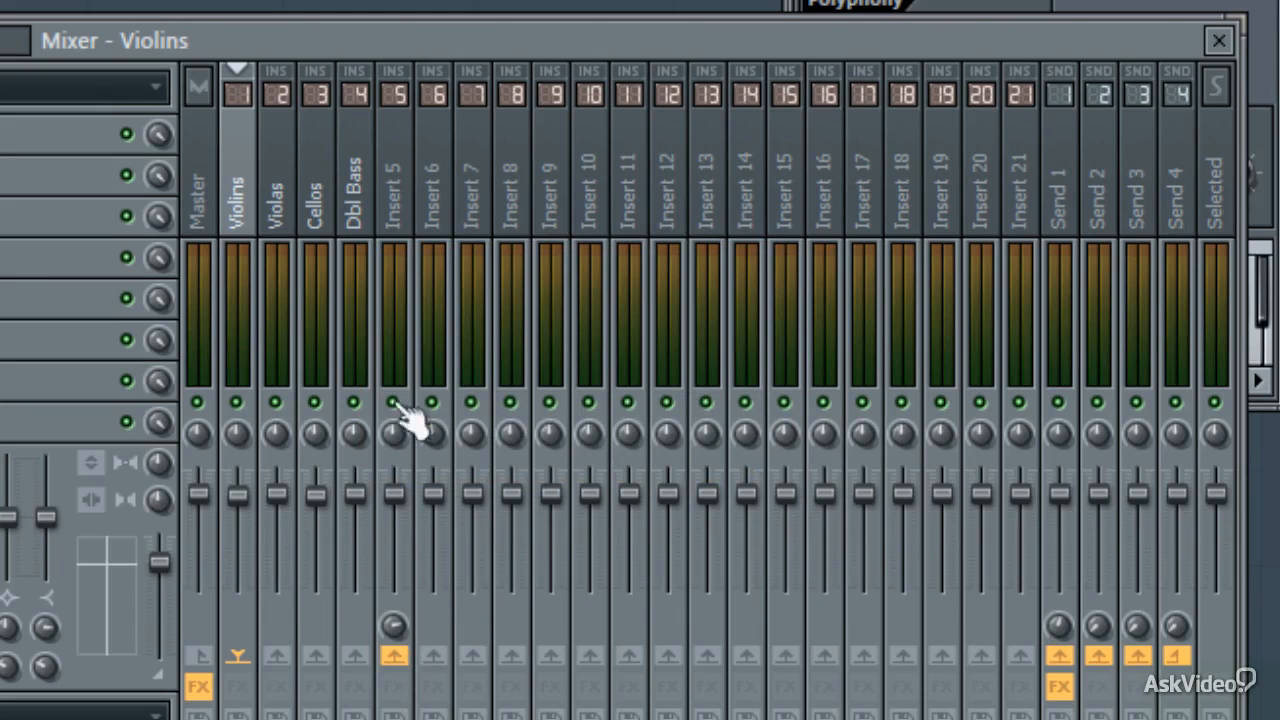
{"action": "left_click", "coordinate": [393, 190]}
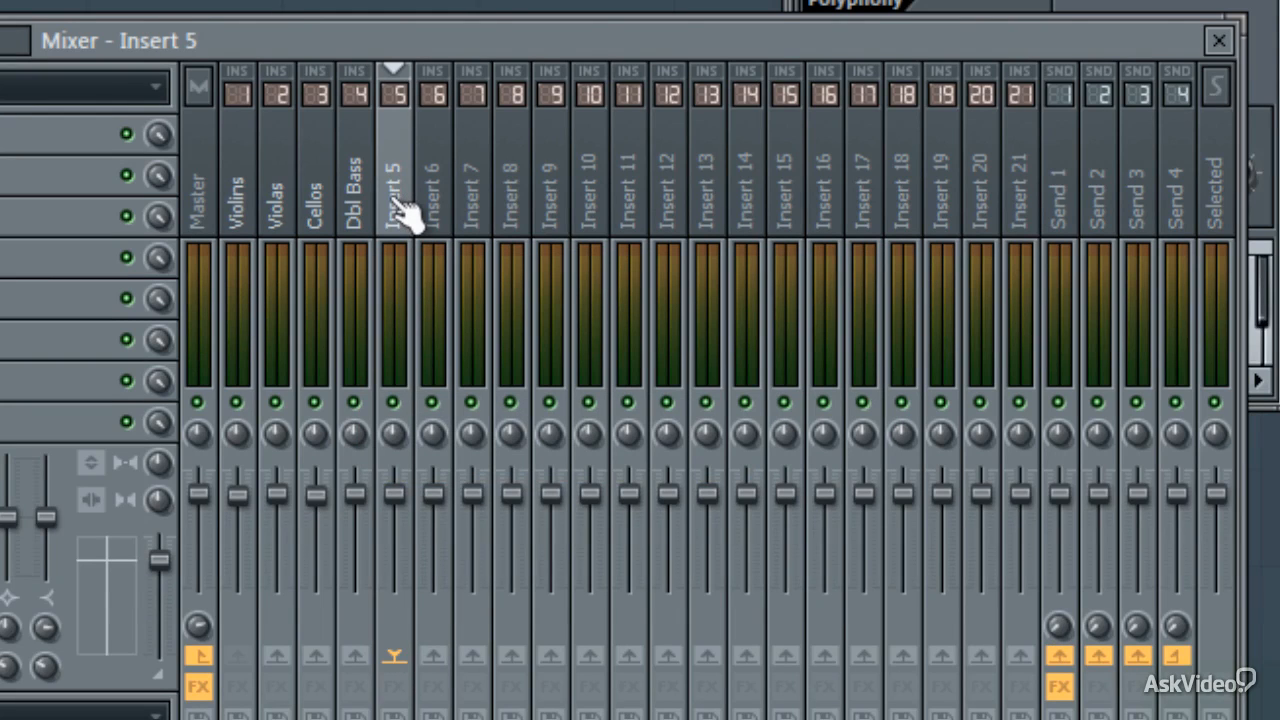
{"action": "right_click", "coordinate": [393, 190]}
{"action": "type", "text": "String Sec"}
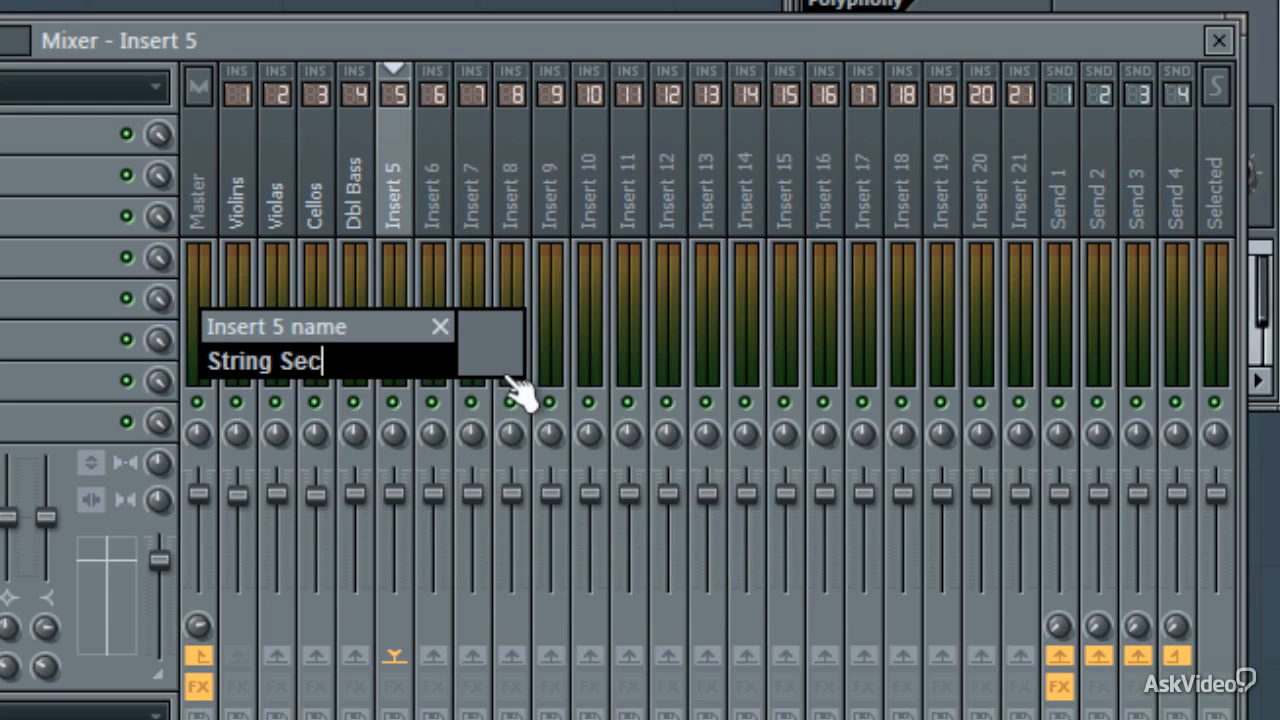
{"action": "key", "text": "enter"}
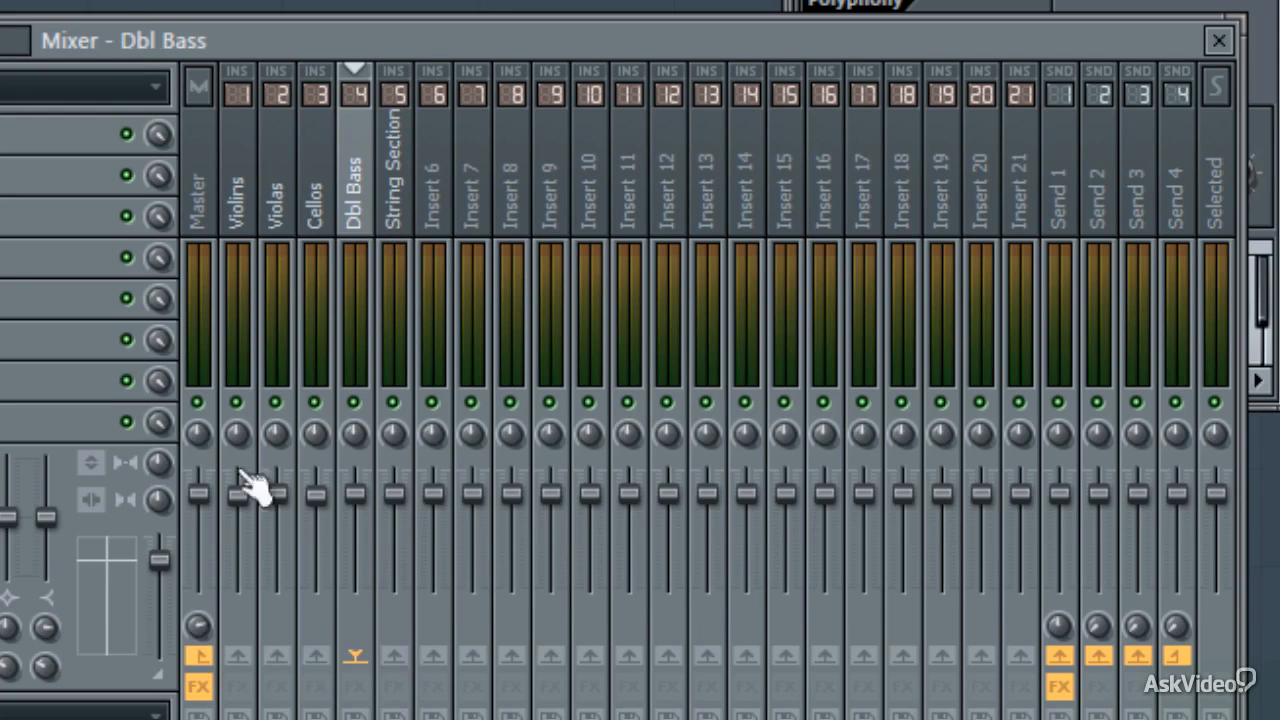
Step: Route Dbl Bass into the String Section track instead of the Master
{"action": "left_click", "coordinate": [393, 657]}
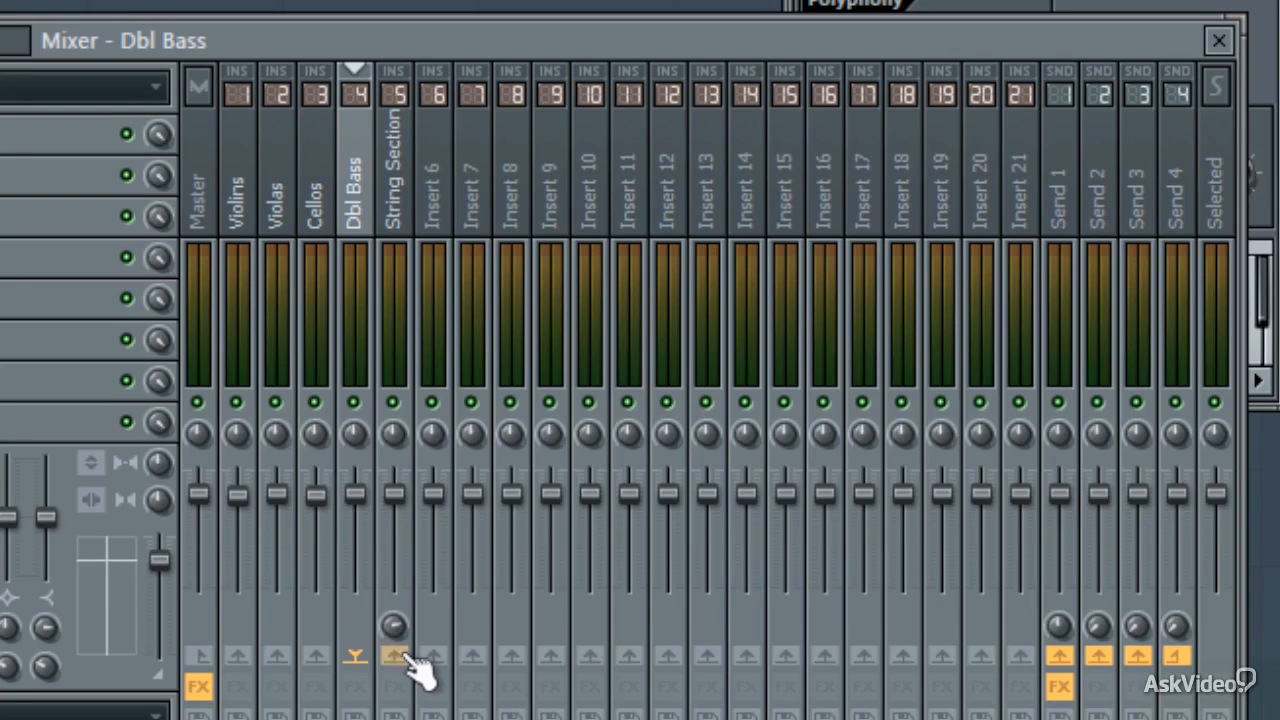
{"action": "left_click", "coordinate": [393, 655]}
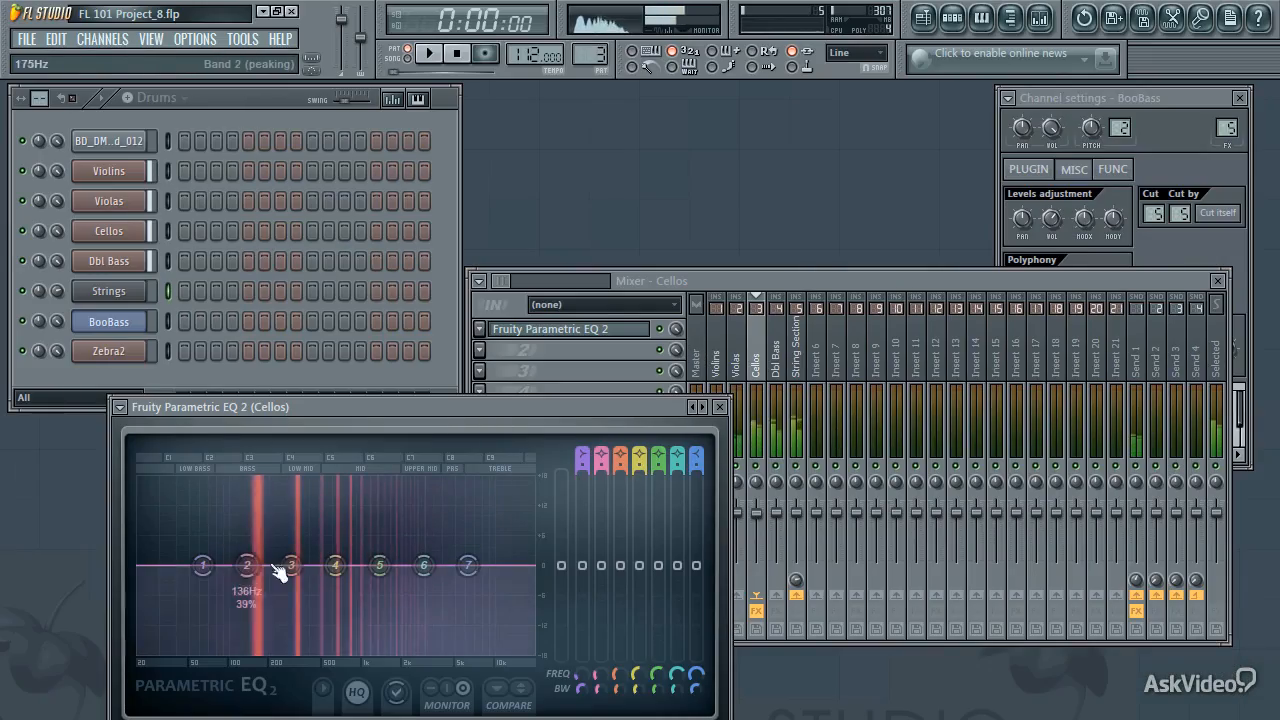
Step: Pull EQ band 3 down around 318 Hz to cut the cellos' low mids
{"action": "left_click_drag", "start_coordinate": [290, 566], "coordinate": [300, 630]}
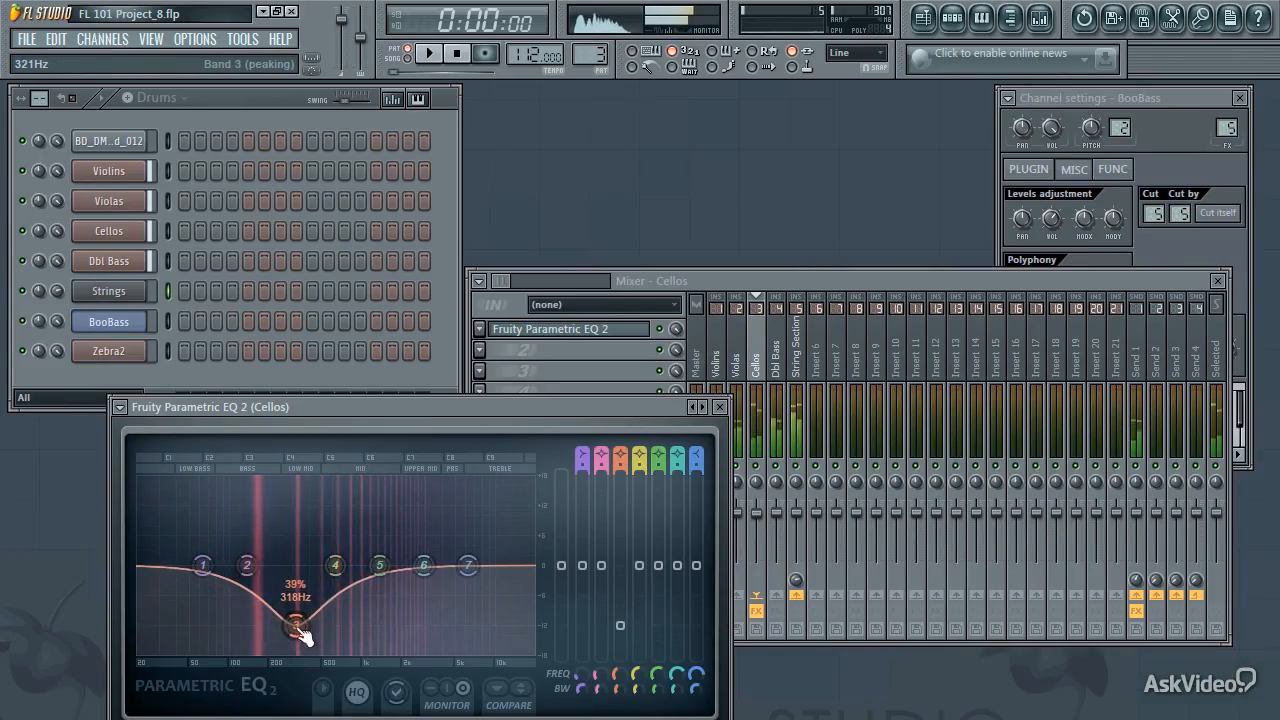